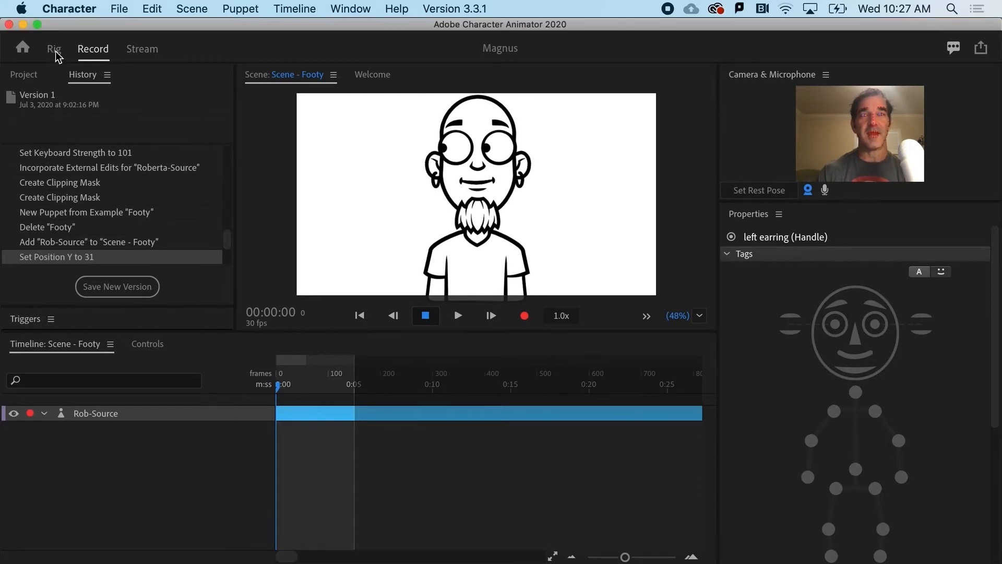
Switch to Rig mode and select the head's base layer and right eyebrow.
click(54, 49)
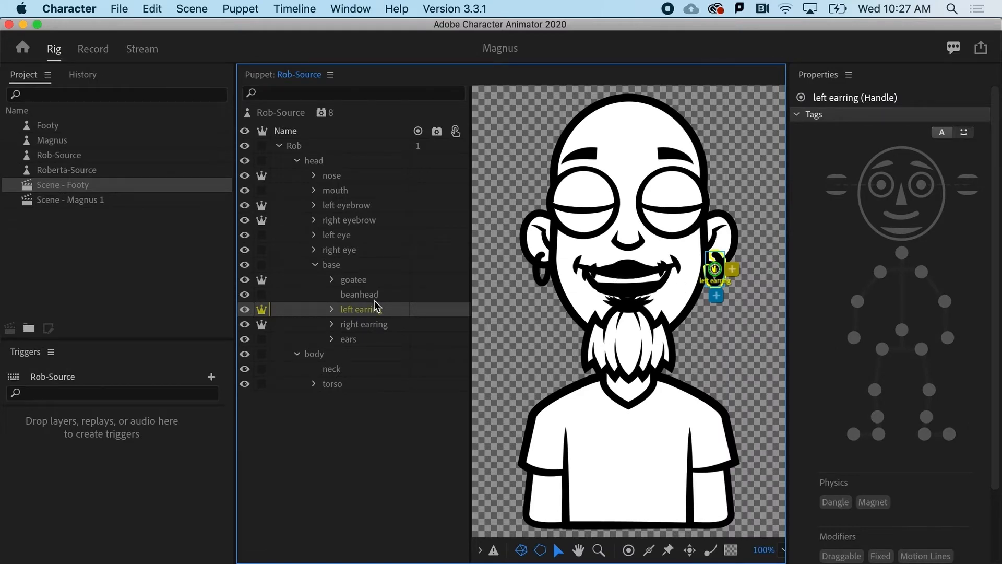
click(331, 264)
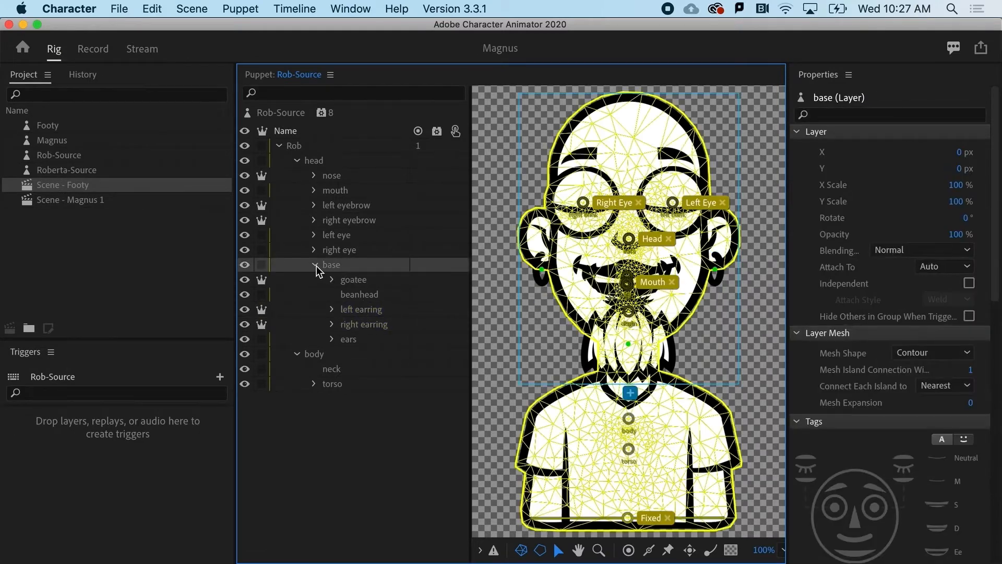
click(314, 265)
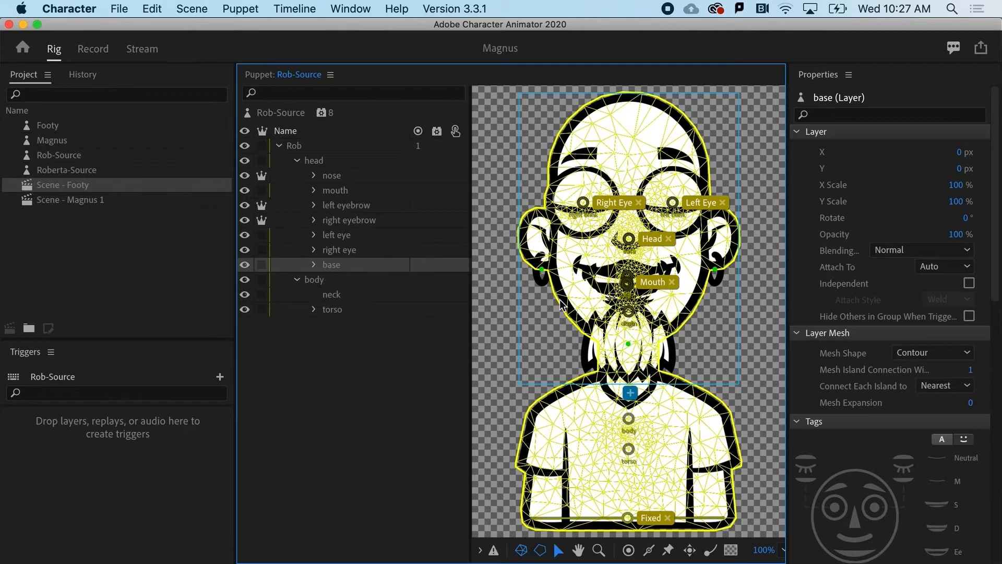
click(314, 160)
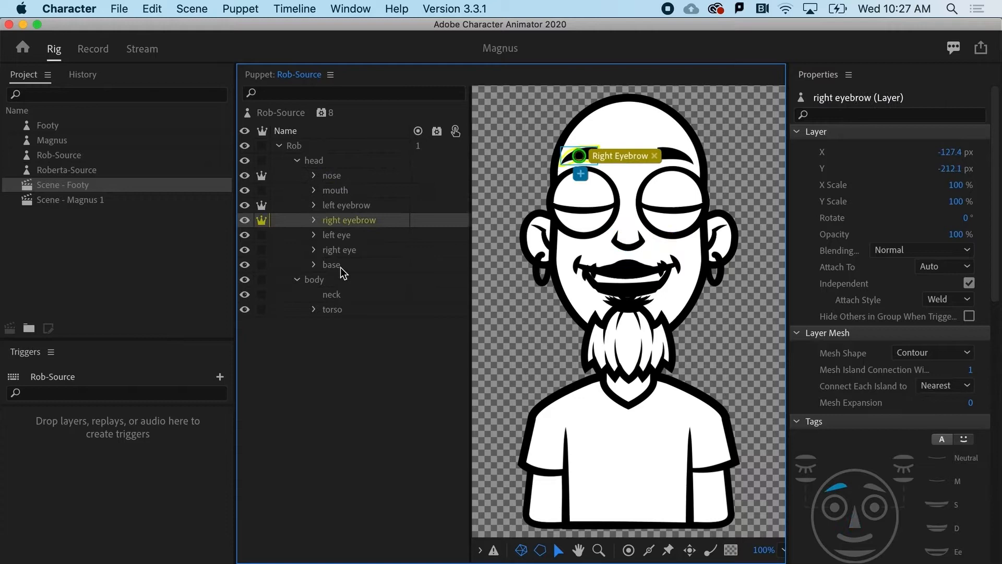
click(331, 264)
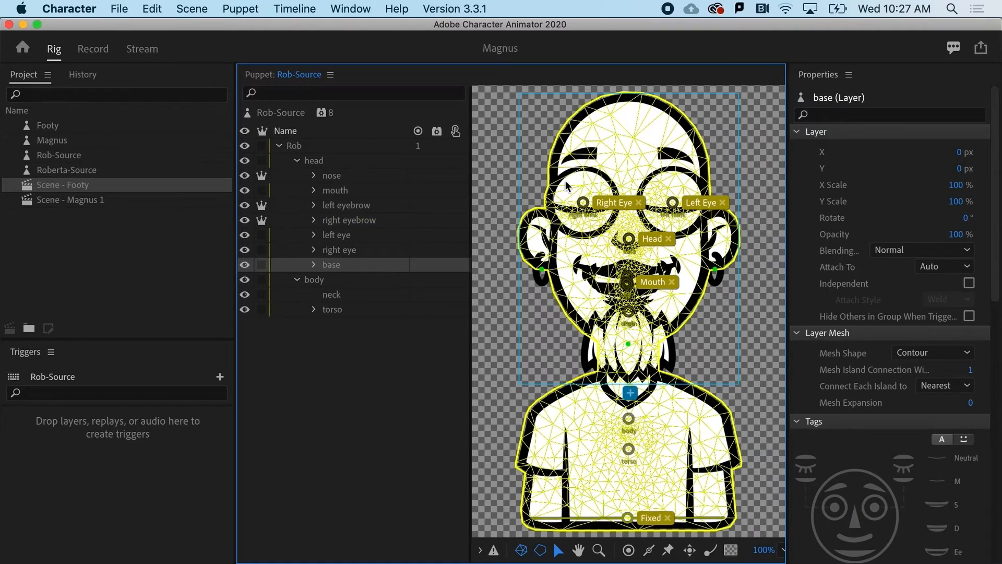
mouse_move(314, 272)
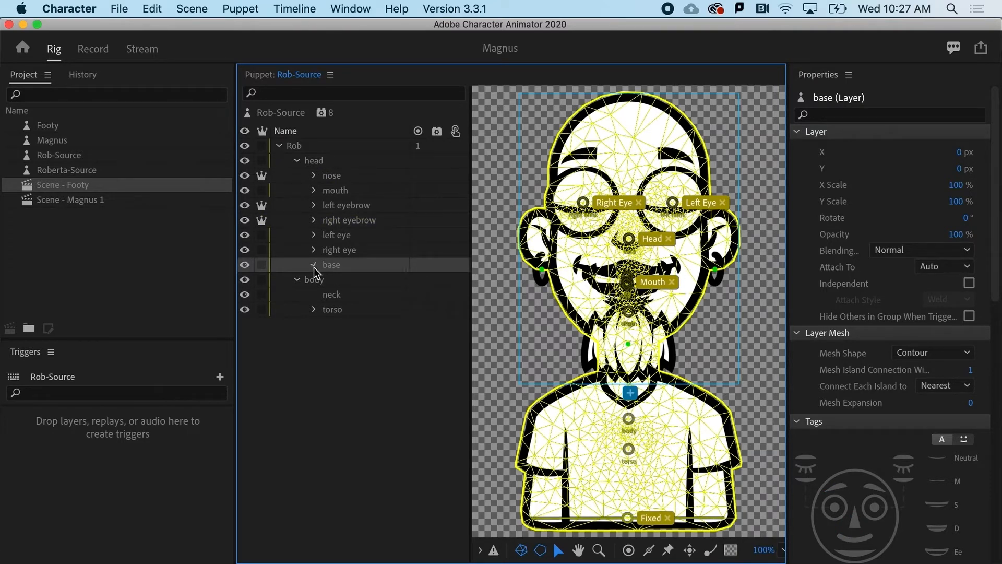
Expand base and select the left earring and ears layers.
click(314, 265)
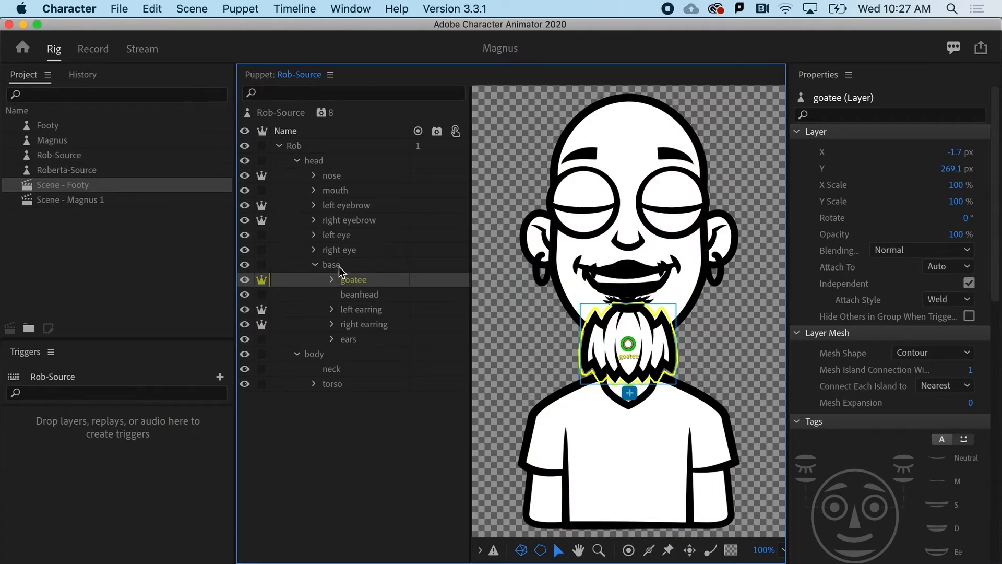
click(331, 264)
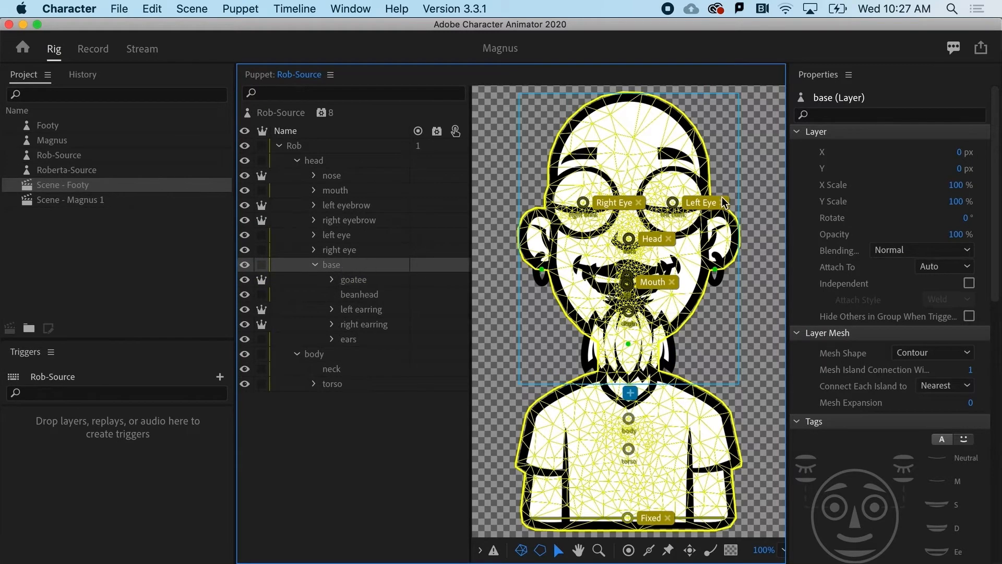
mouse_move(537, 202)
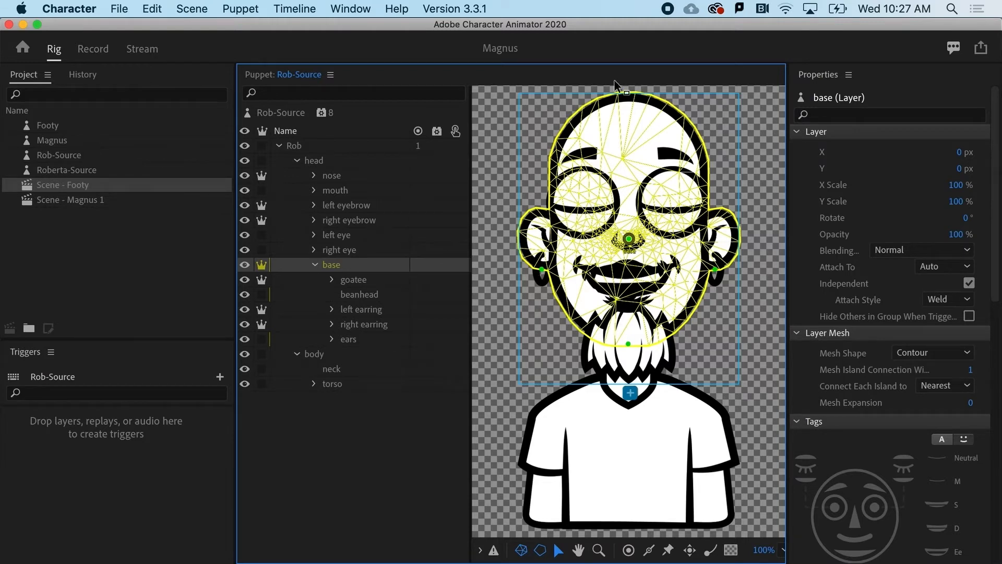
mouse_move(646, 455)
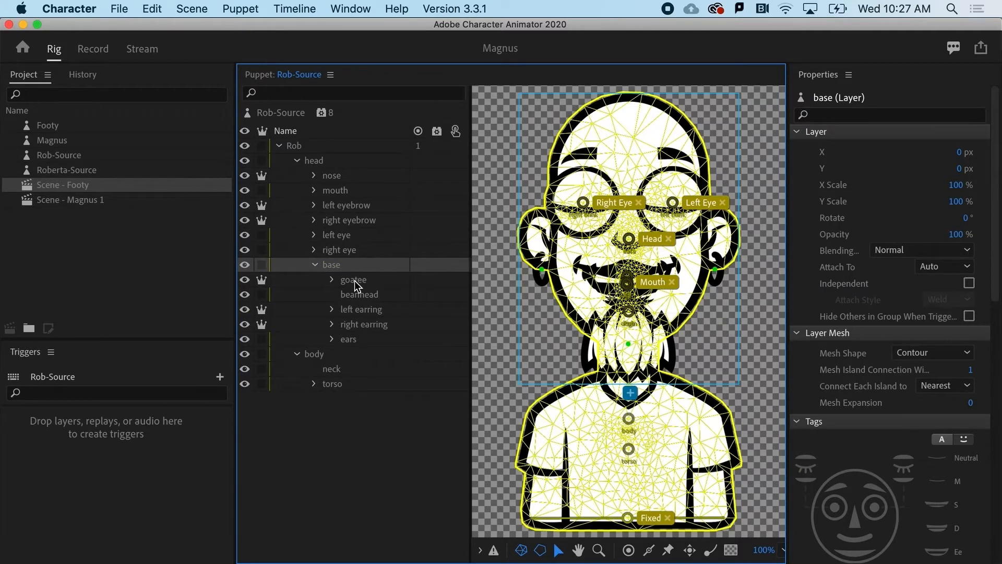
click(364, 324)
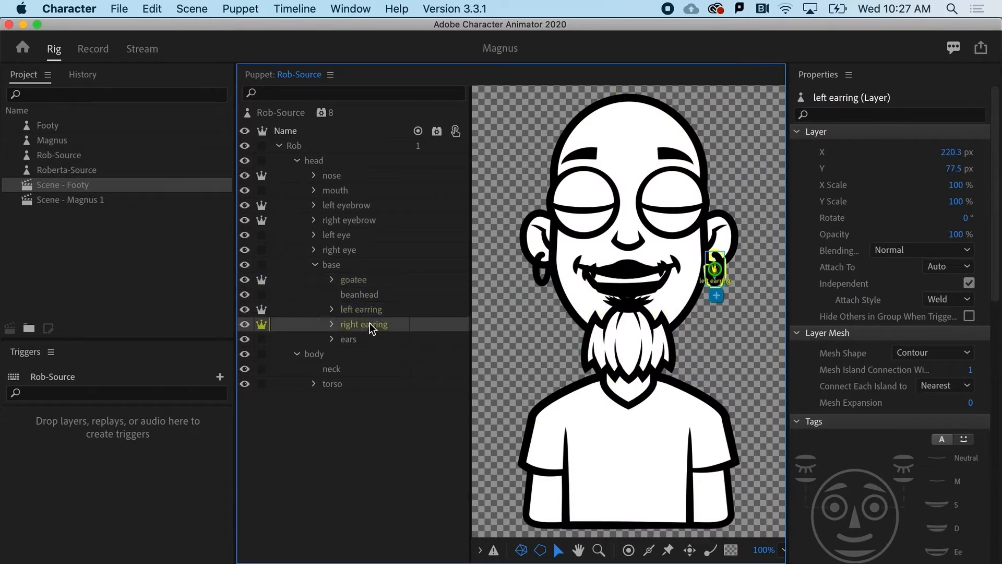
click(348, 338)
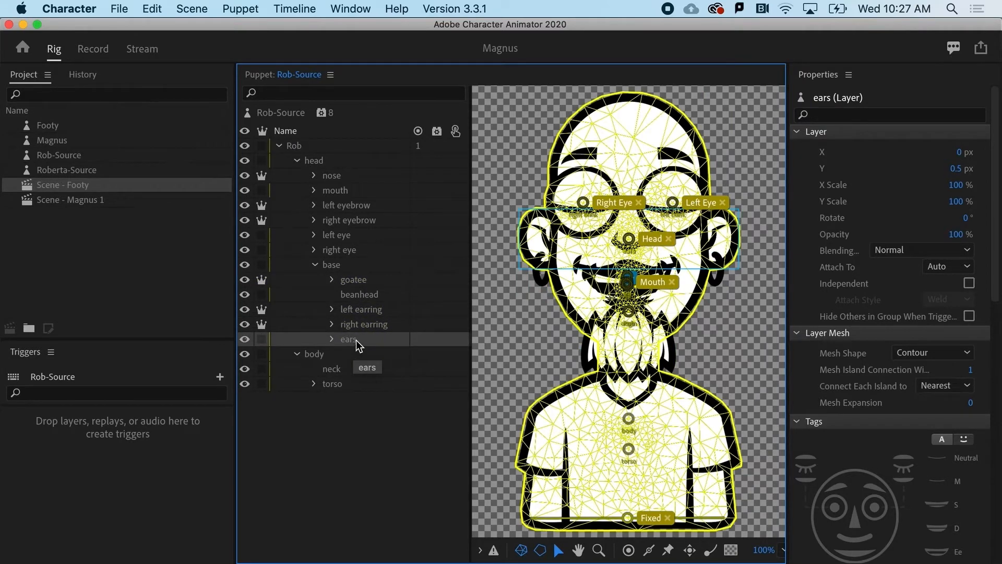
click(361, 310)
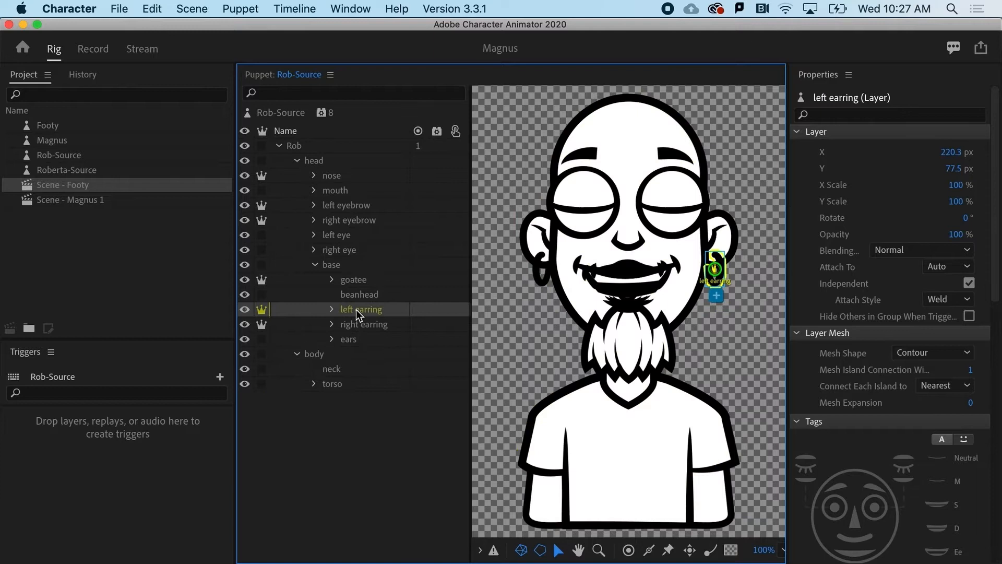
mouse_move(751, 281)
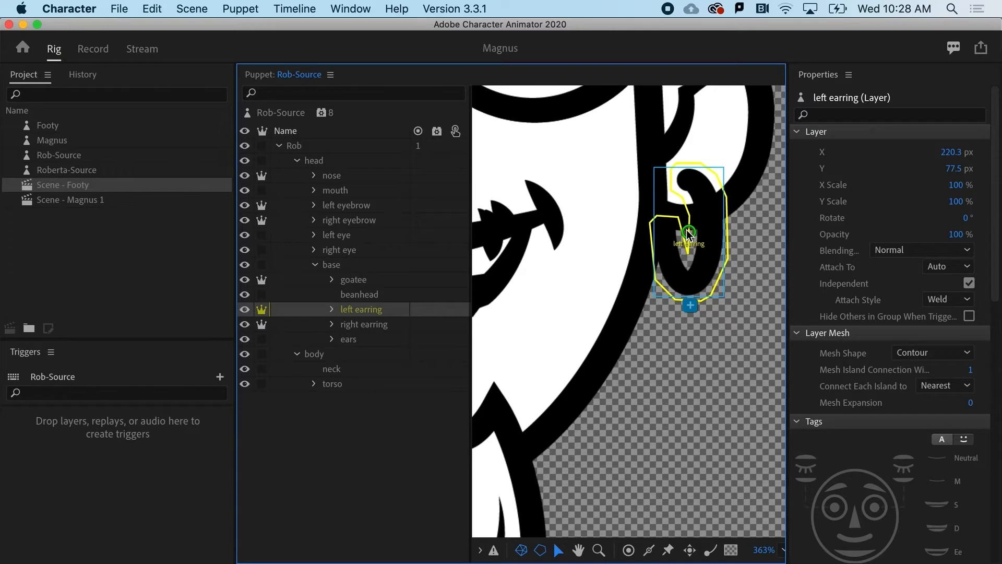
mouse_move(598, 551)
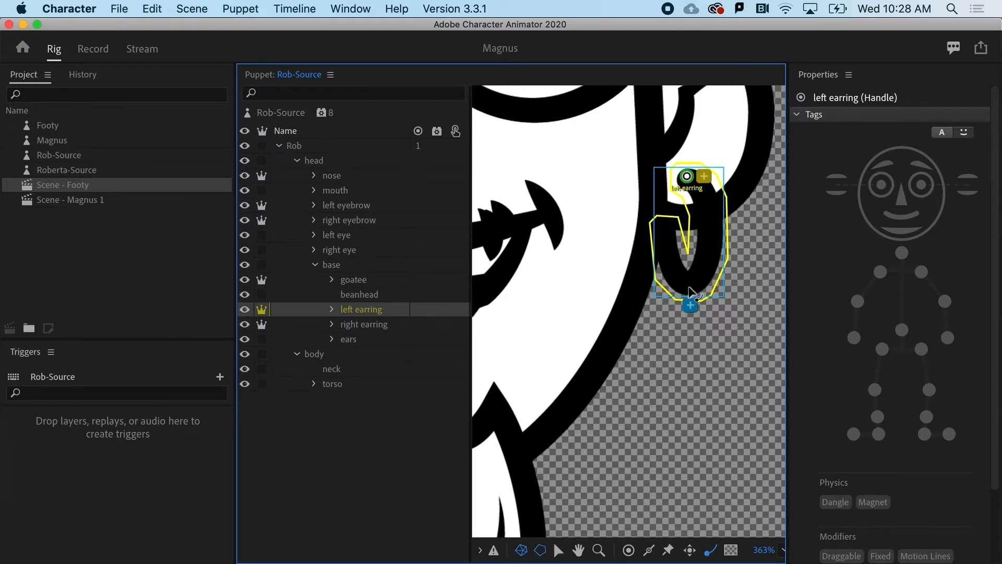
Place a new handle at the bottom of the left earring hoop.
click(835, 502)
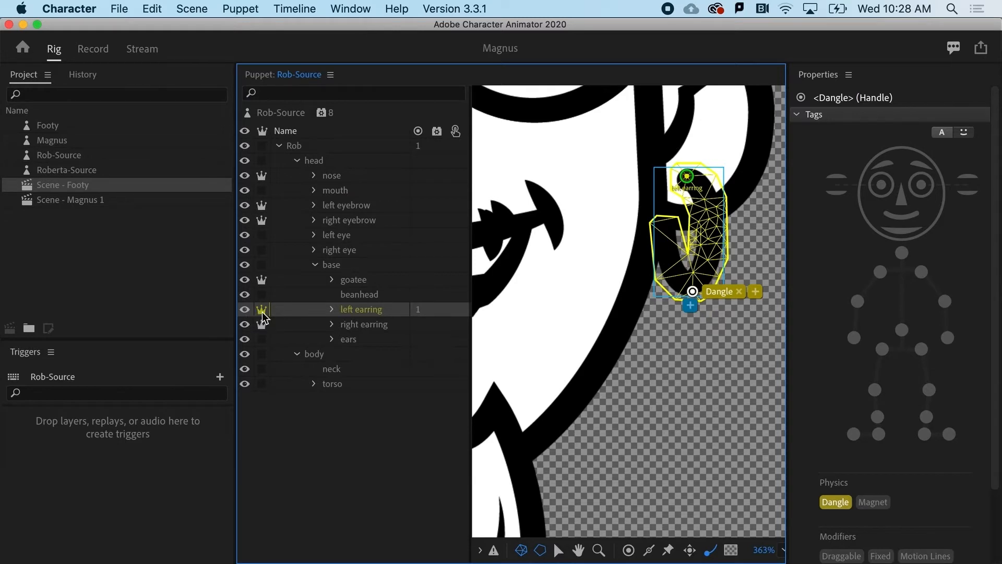
mouse_move(348, 318)
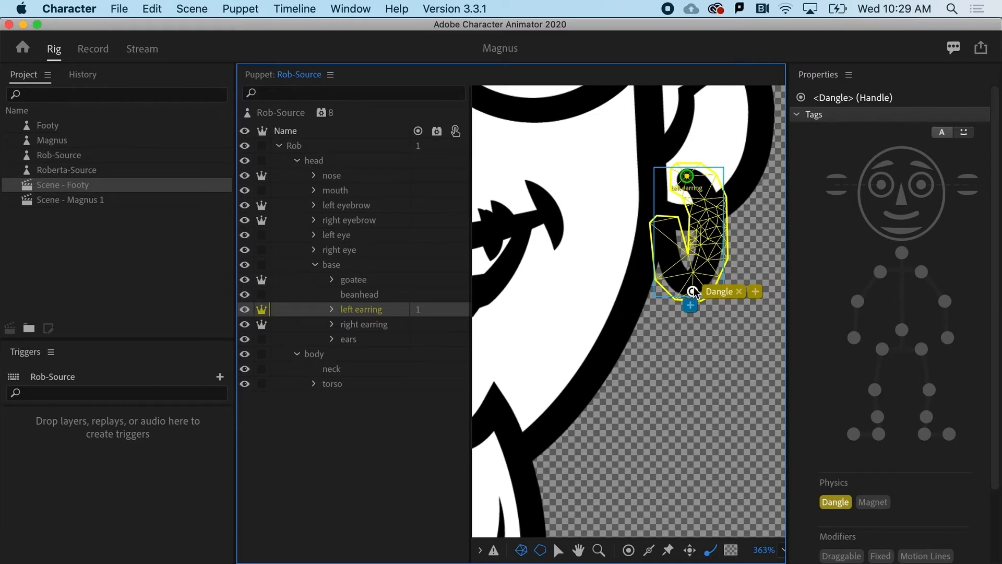
mouse_move(852, 186)
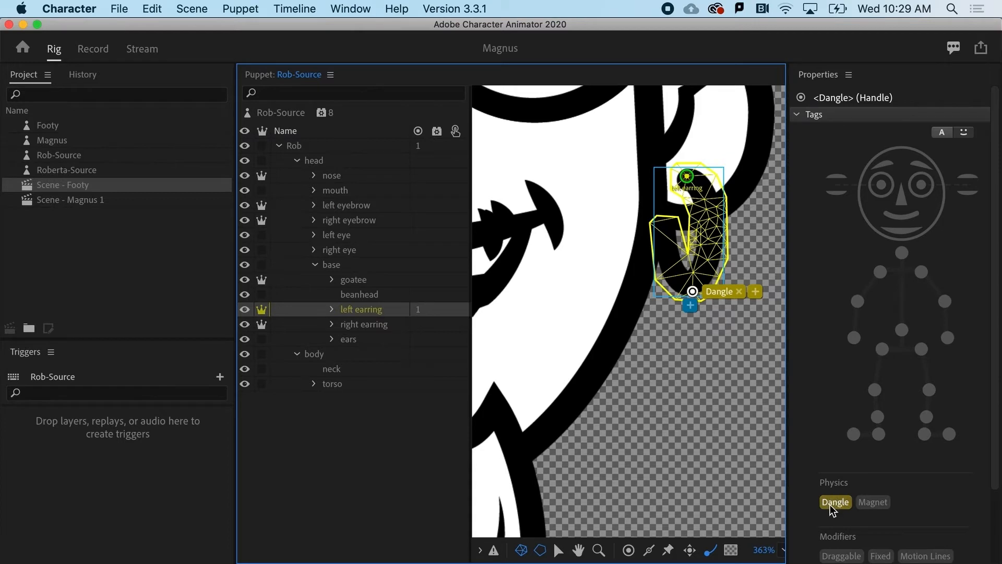
mouse_move(836, 502)
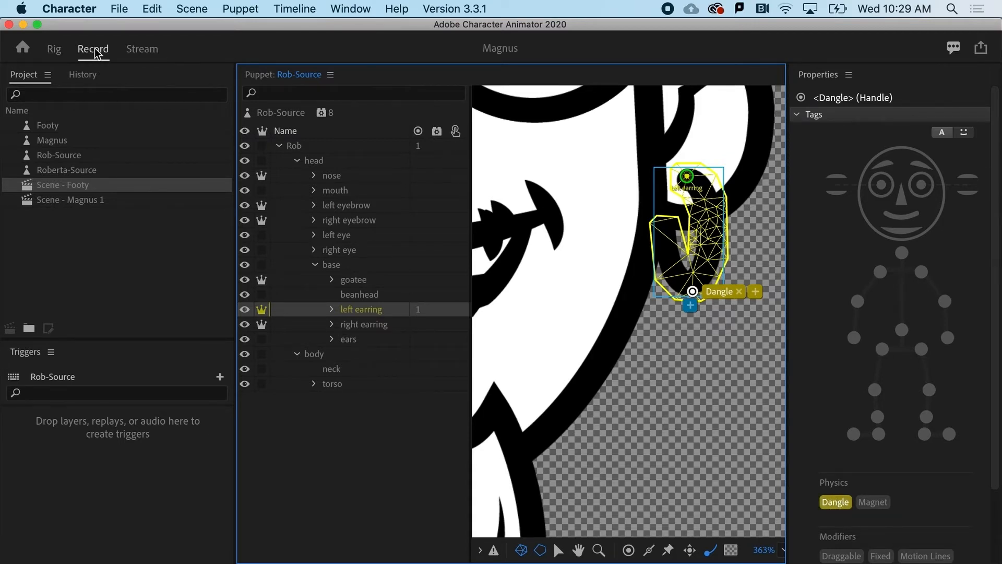
Back in the scene, select Rob-Source in the Project panel and expand its Physics behavior.
click(93, 48)
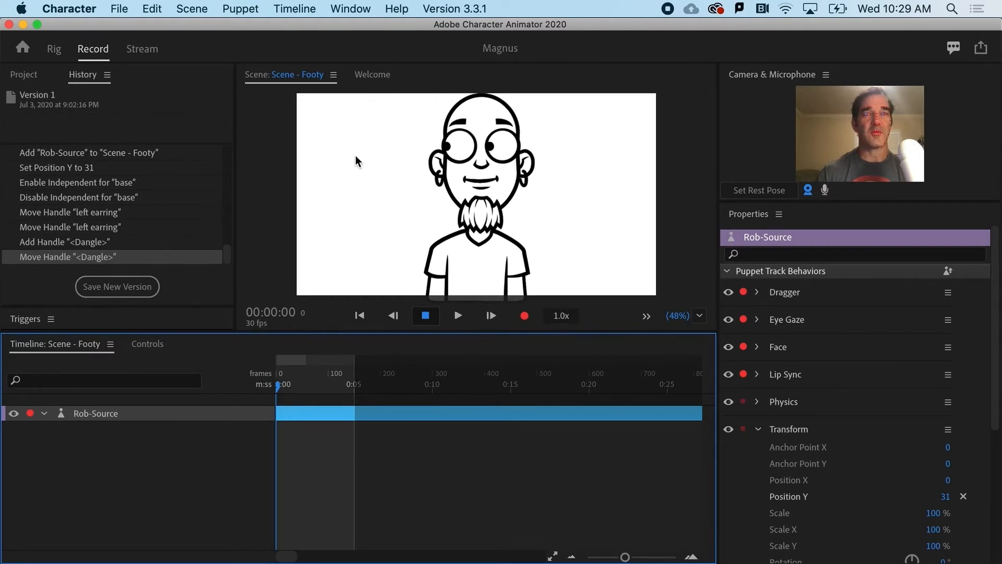
click(23, 74)
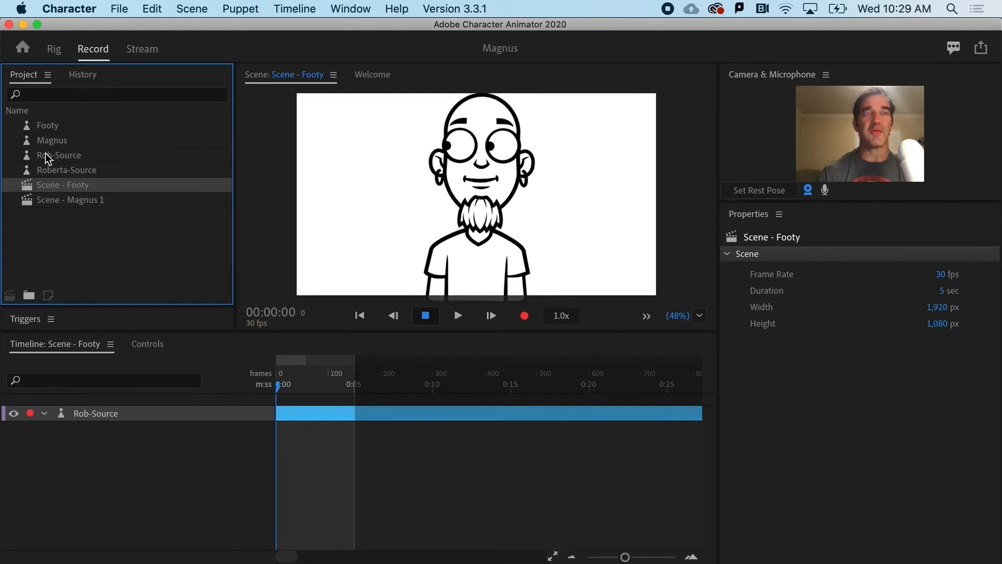
click(59, 154)
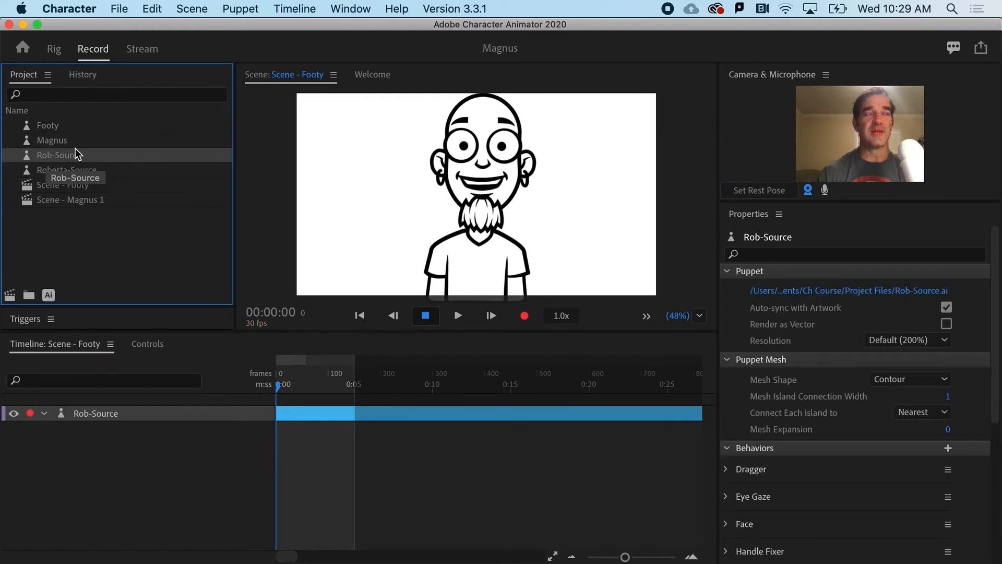
scroll(down, 3)
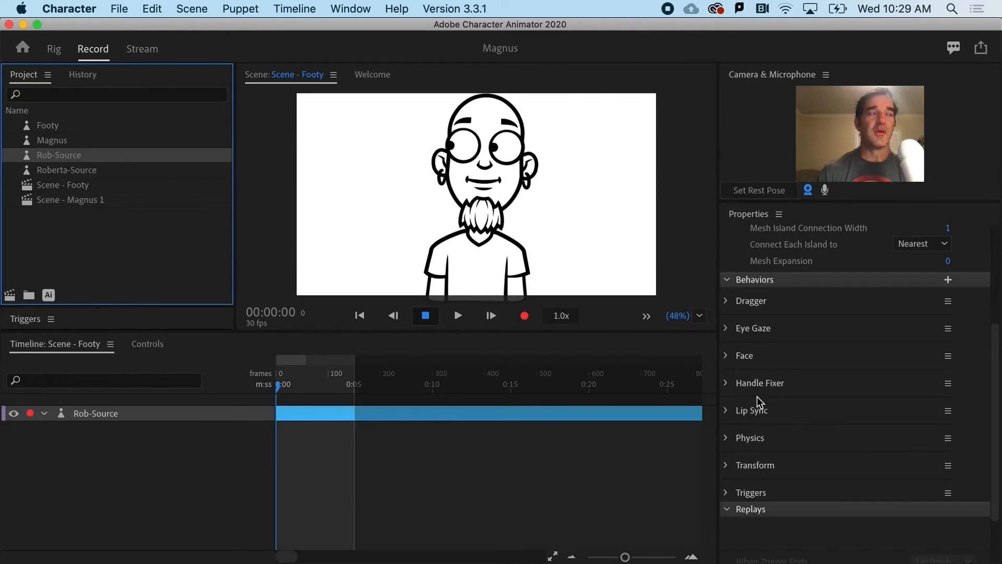
click(750, 438)
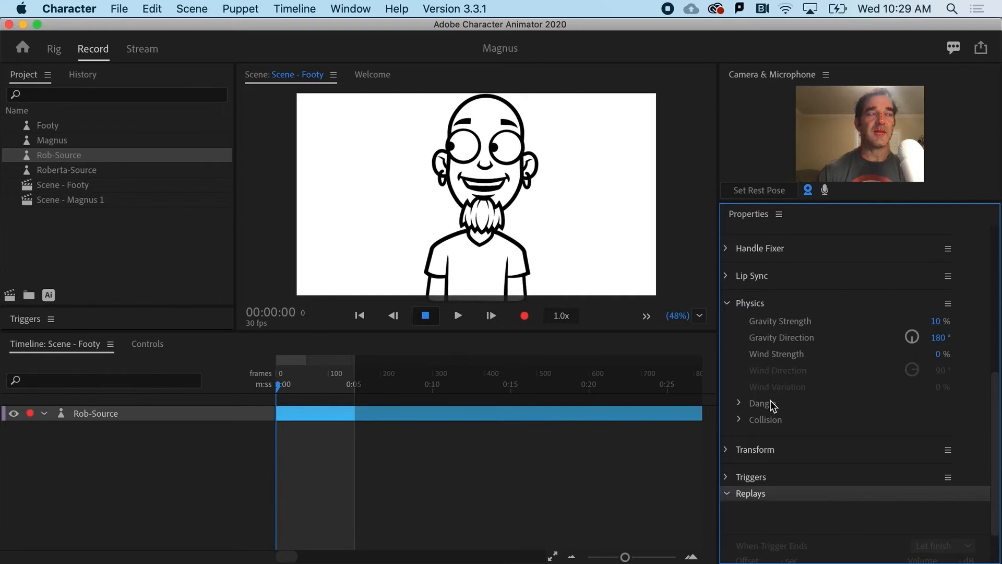
Under Physics Dangle, raise Stiffness to 178% and set Gravity Strength to 11%.
click(738, 403)
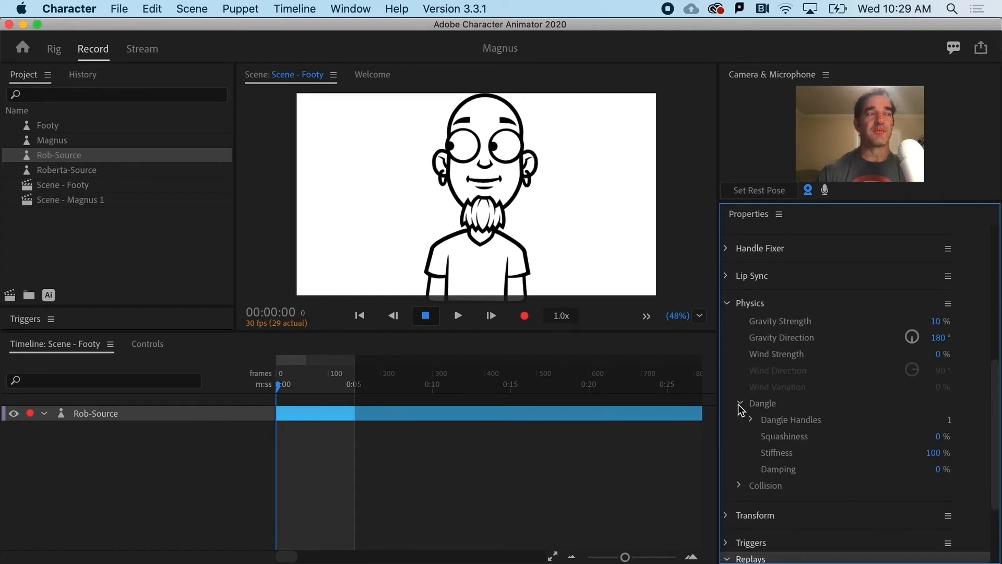
mouse_move(951, 421)
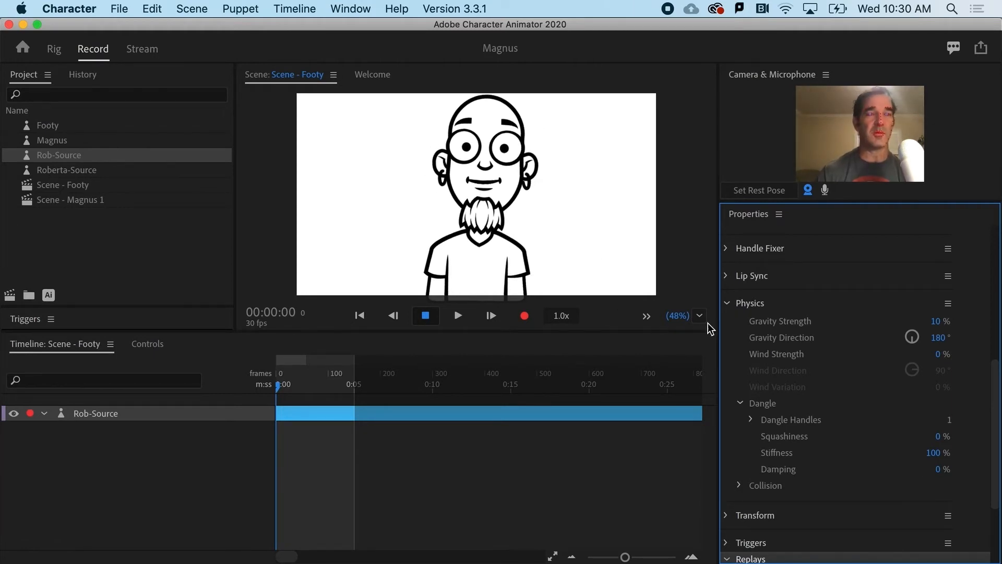
drag(933, 452, 950, 453)
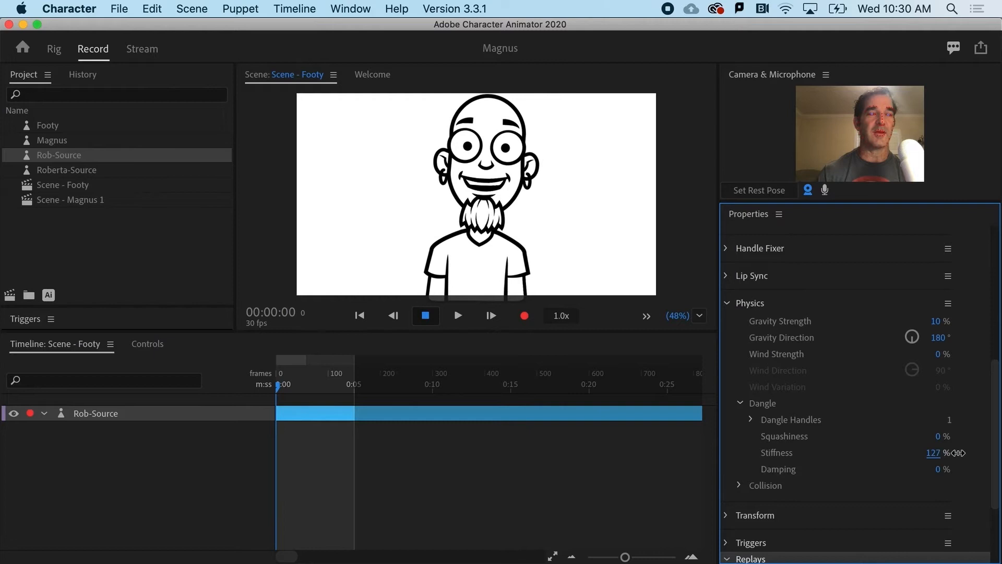
drag(933, 453, 953, 452)
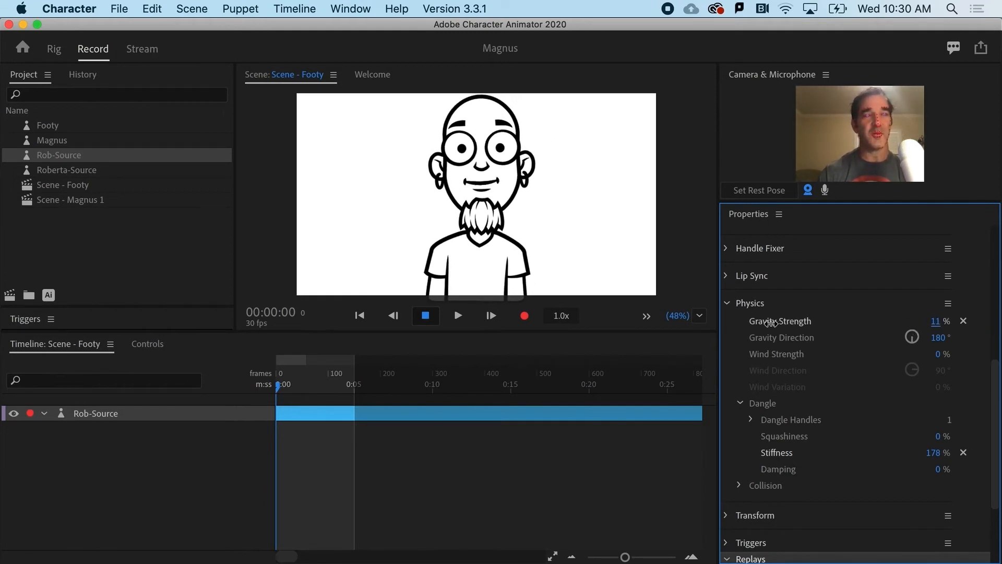
click(940, 320)
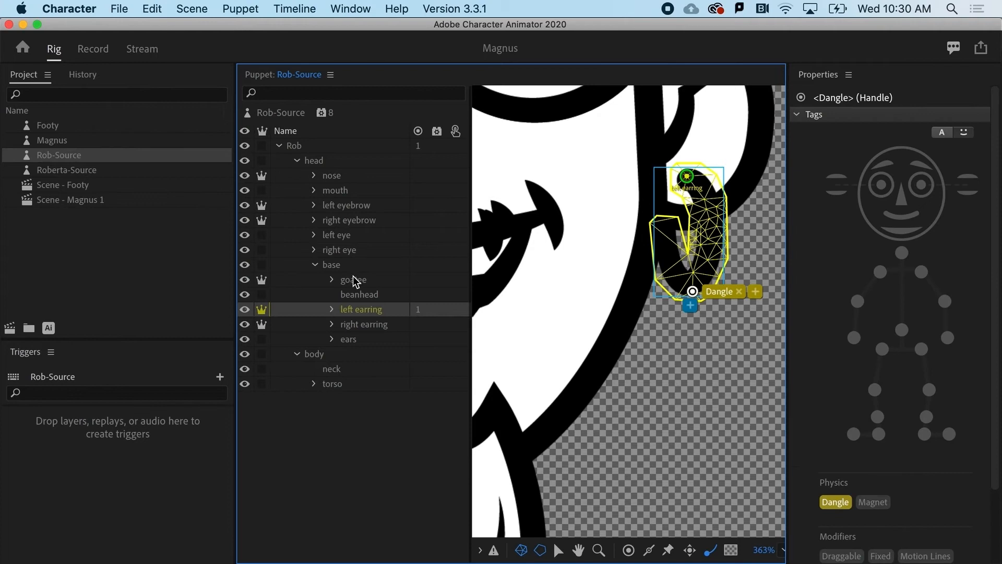
Select the goatee layer in the Puppet panel.
click(353, 280)
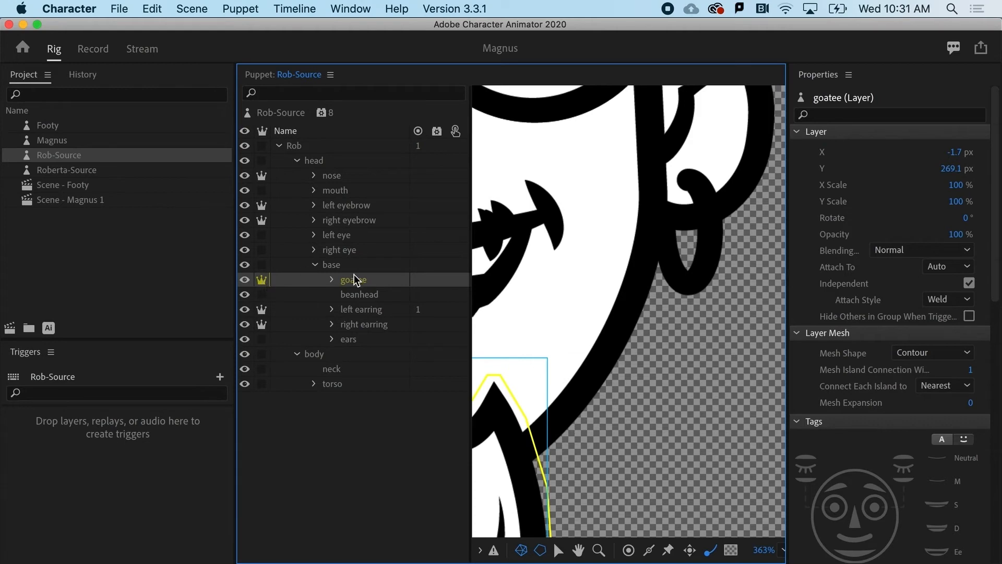
mouse_move(356, 281)
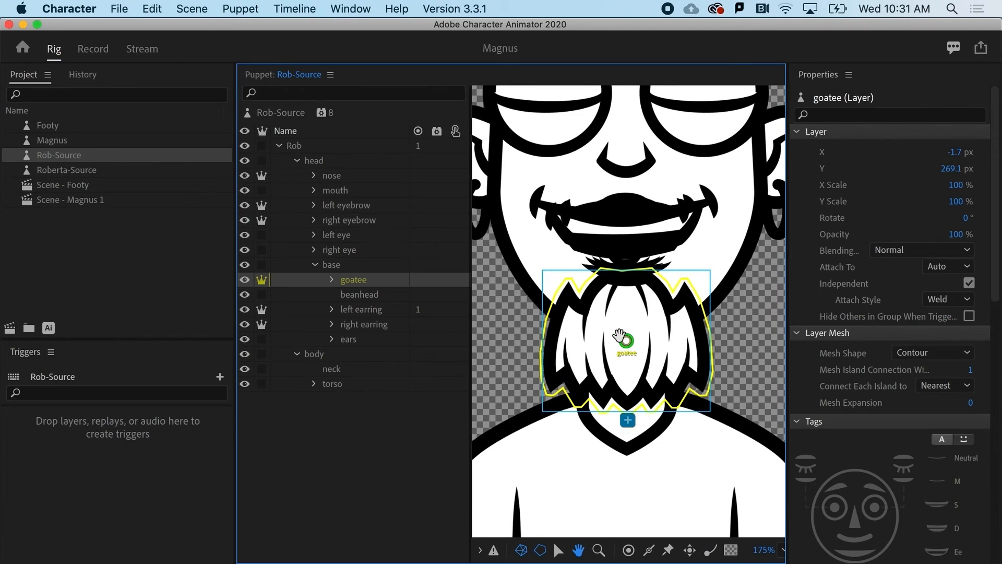
mouse_move(614, 403)
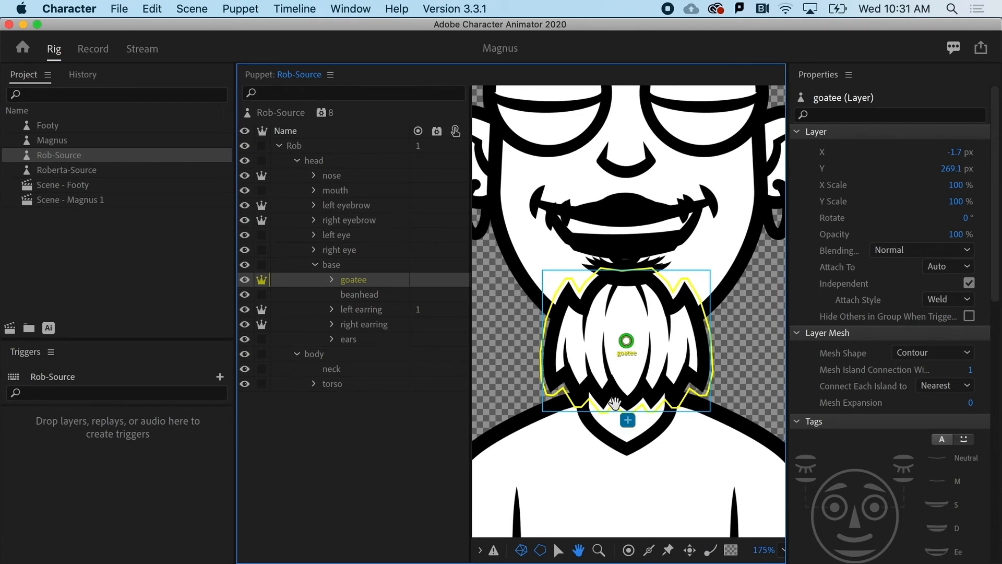
mouse_move(630, 279)
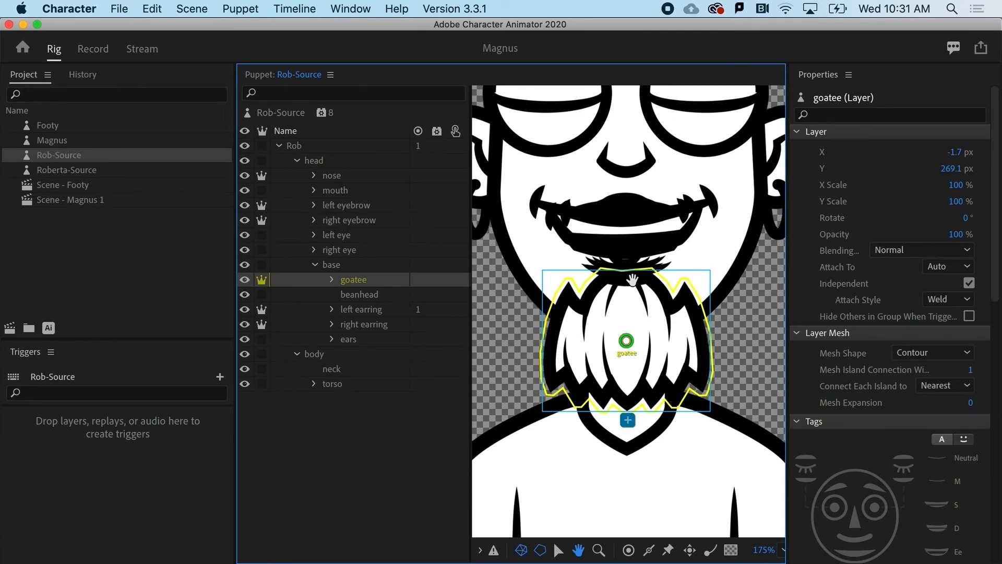
mouse_move(697, 310)
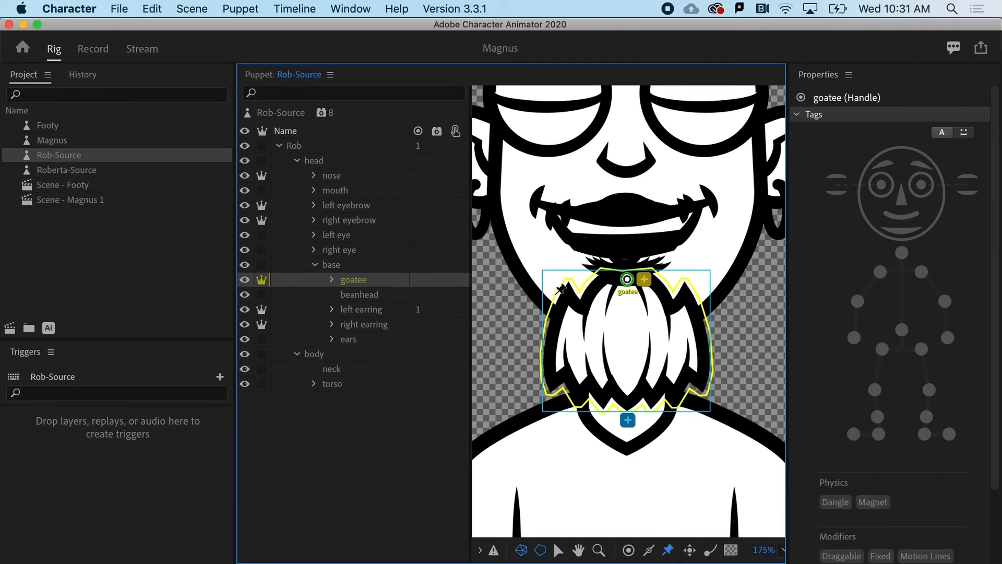
Place a handle at the goatee's upper-left corner.
click(880, 556)
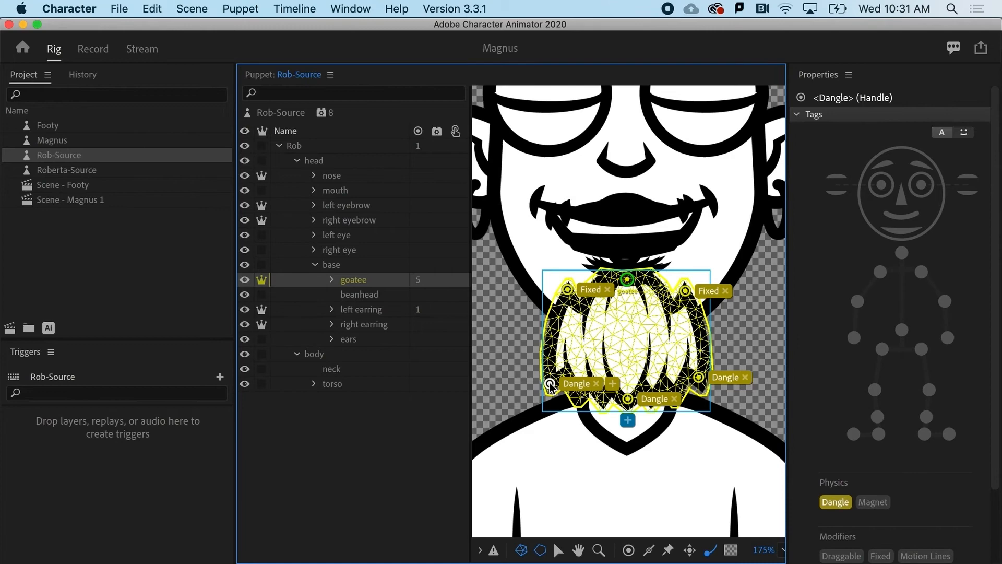
click(93, 48)
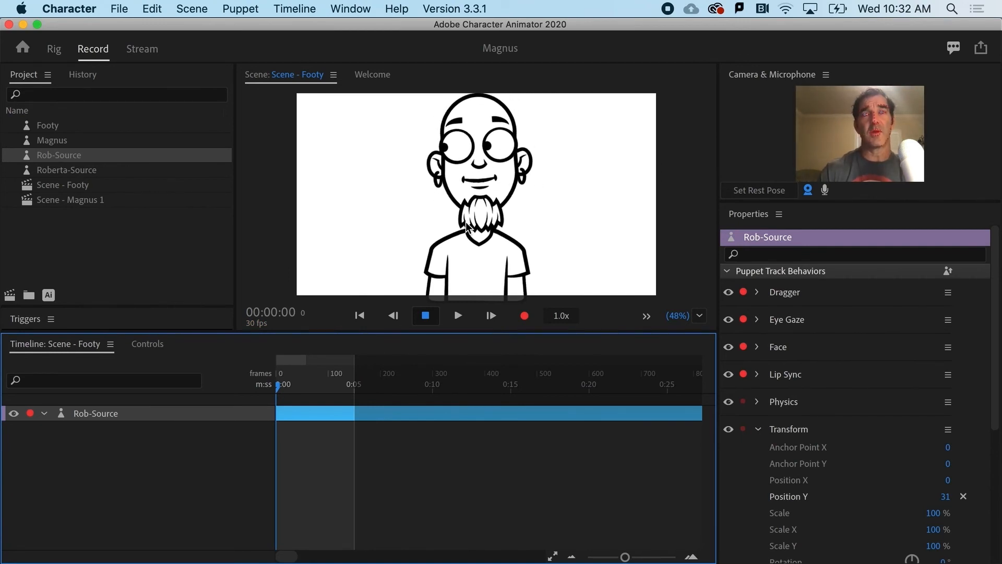
click(54, 49)
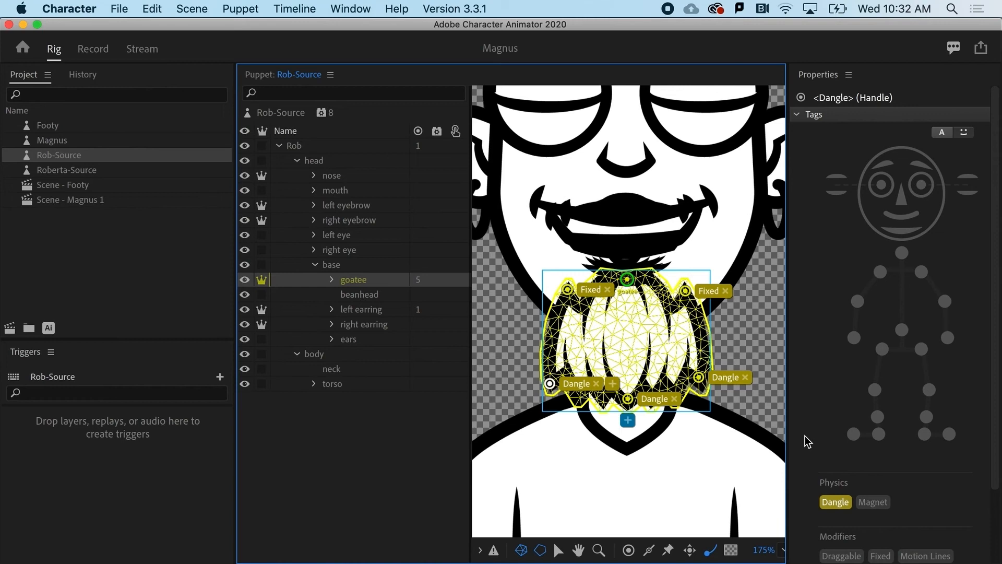
Add a Physics behavior to the goatee layer and expand its Dangle settings.
scroll(down, 3)
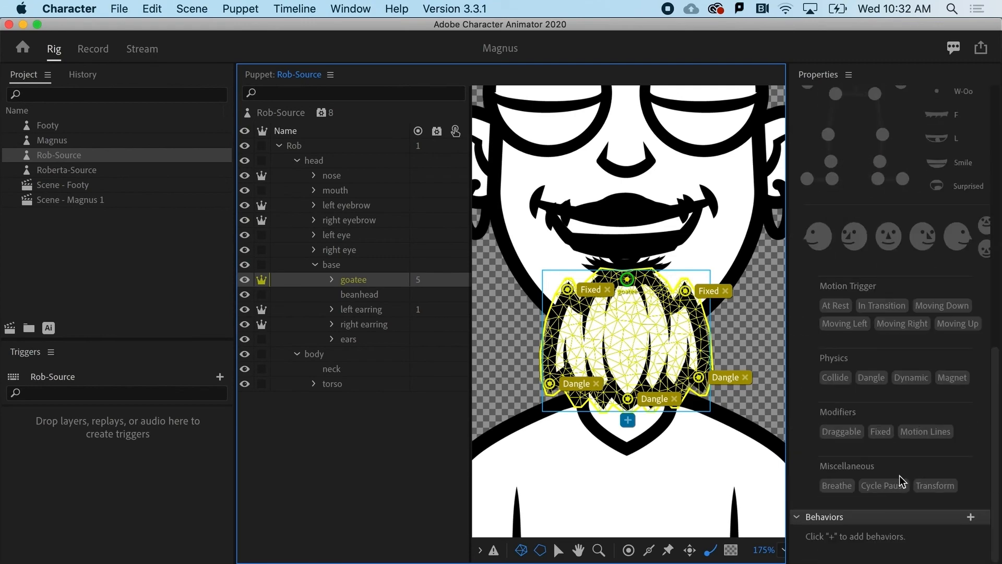
click(970, 517)
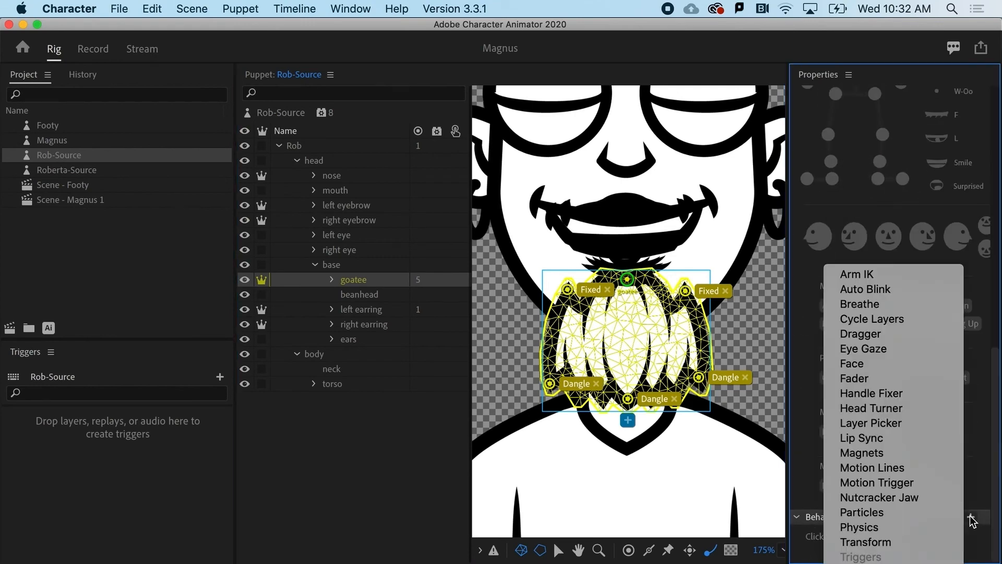
mouse_move(863, 348)
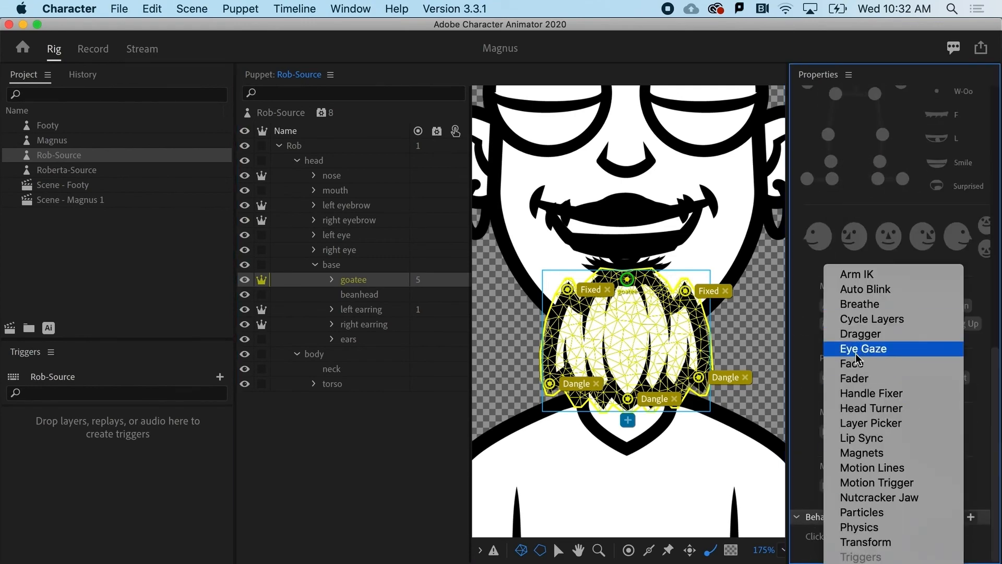
mouse_move(863, 527)
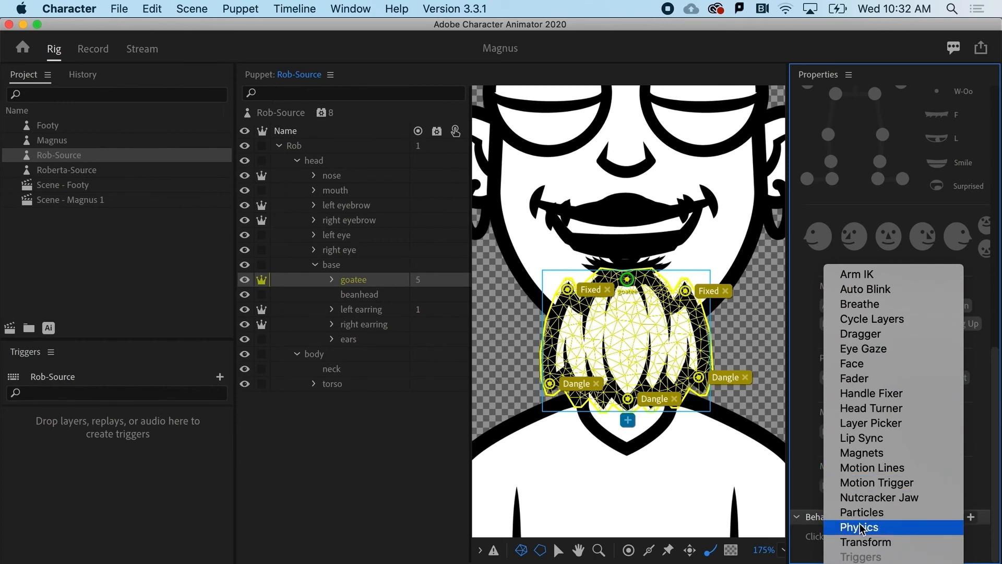
click(859, 527)
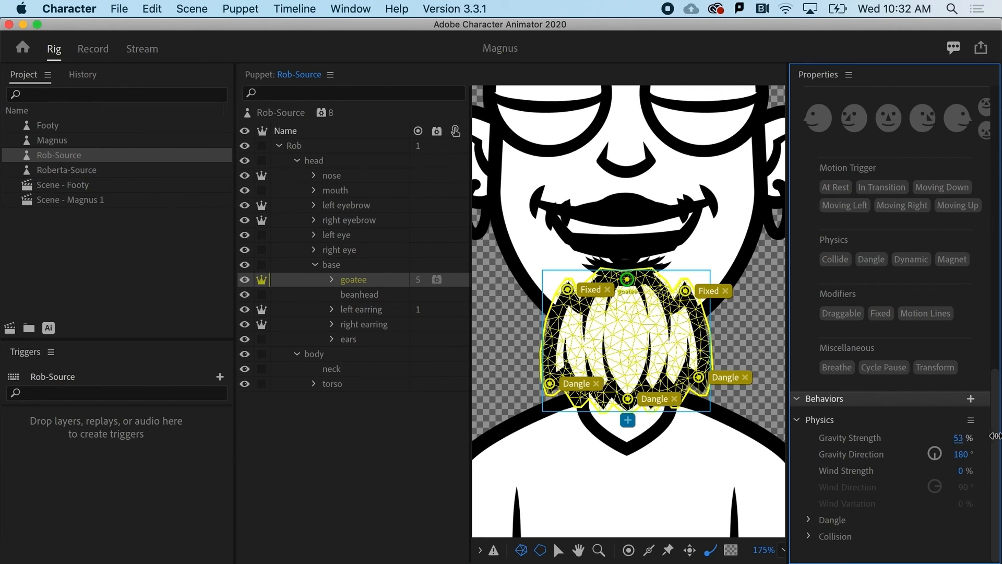
click(813, 453)
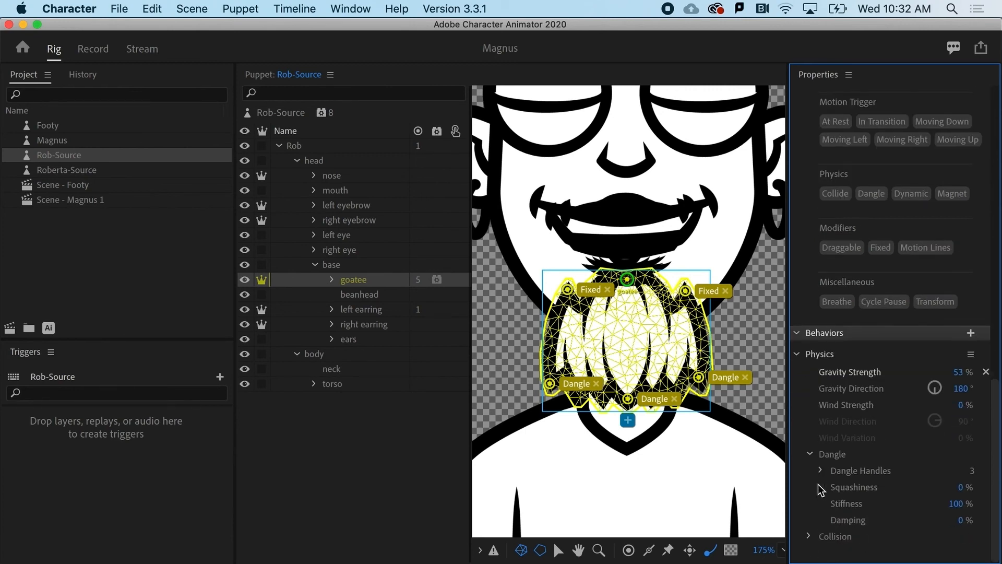